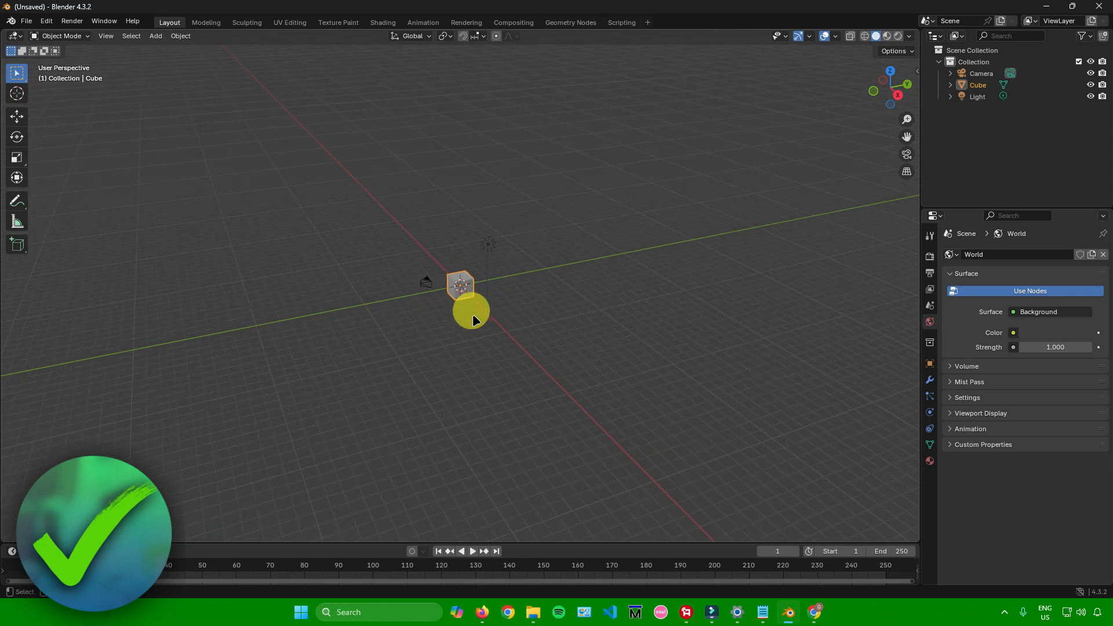
mouse_move(761, 437)
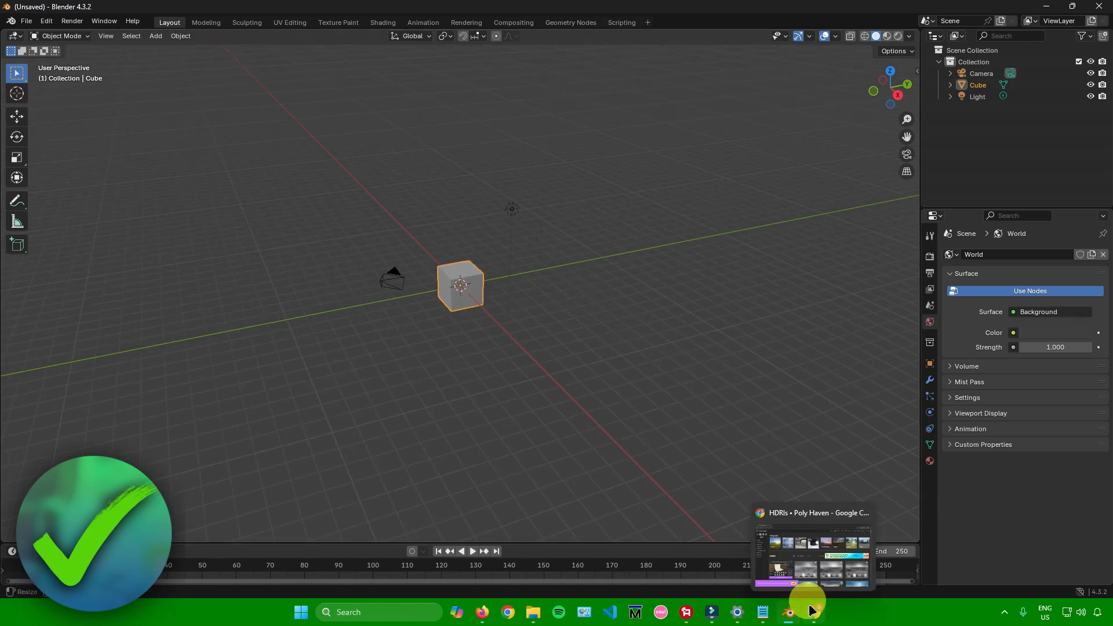
Switch from Blender to the Poly Haven HDRIs page in Chrome.
left_click(812, 551)
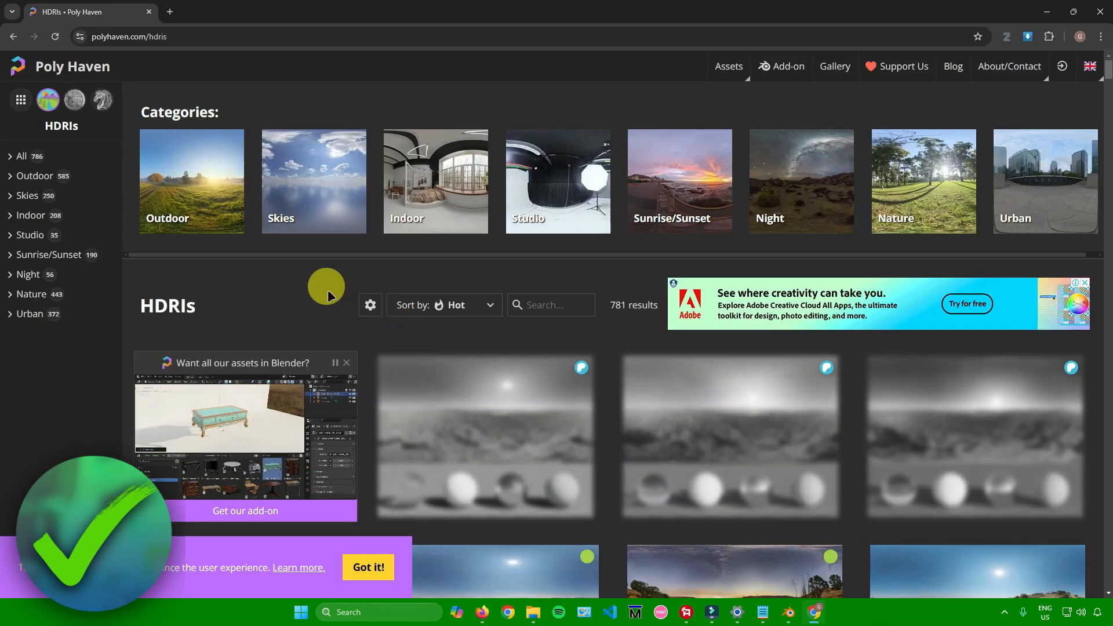
mouse_move(341, 211)
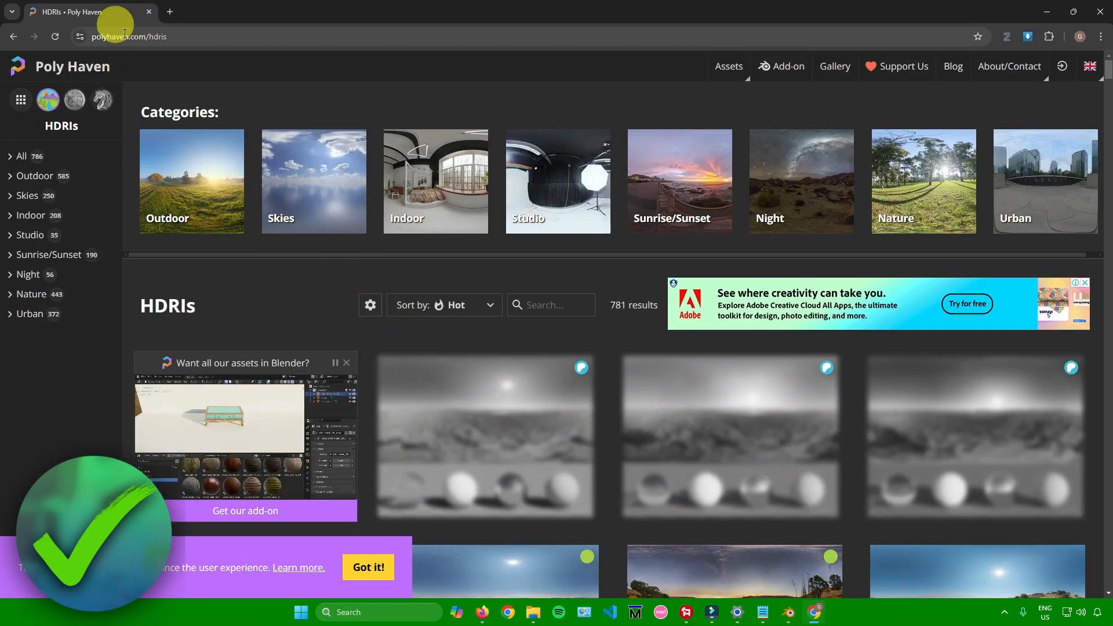
mouse_move(260, 53)
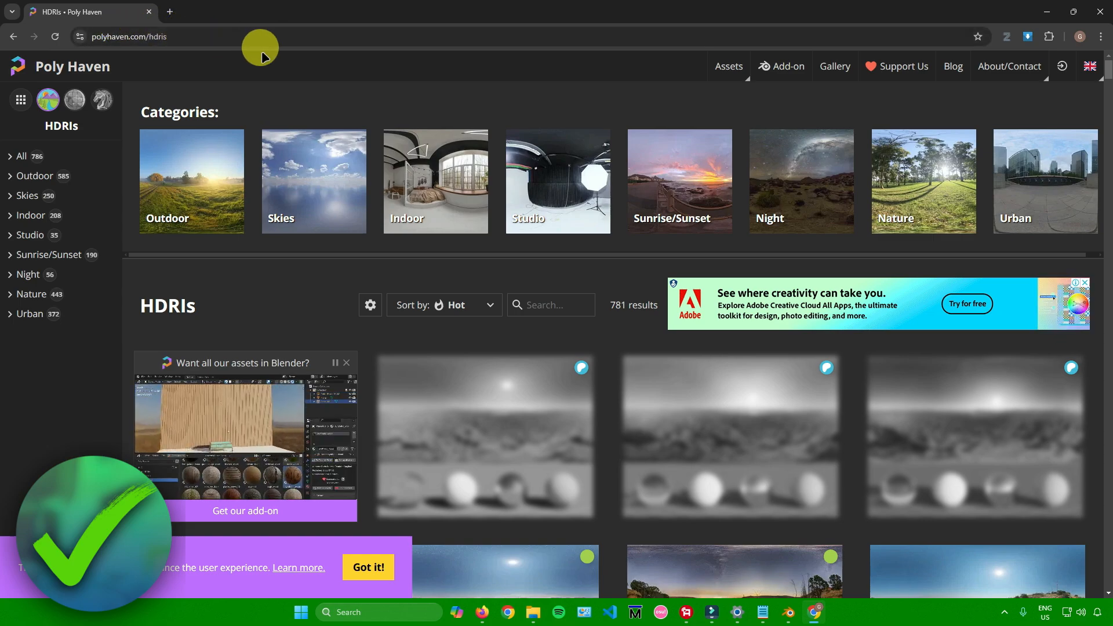
mouse_move(311, 273)
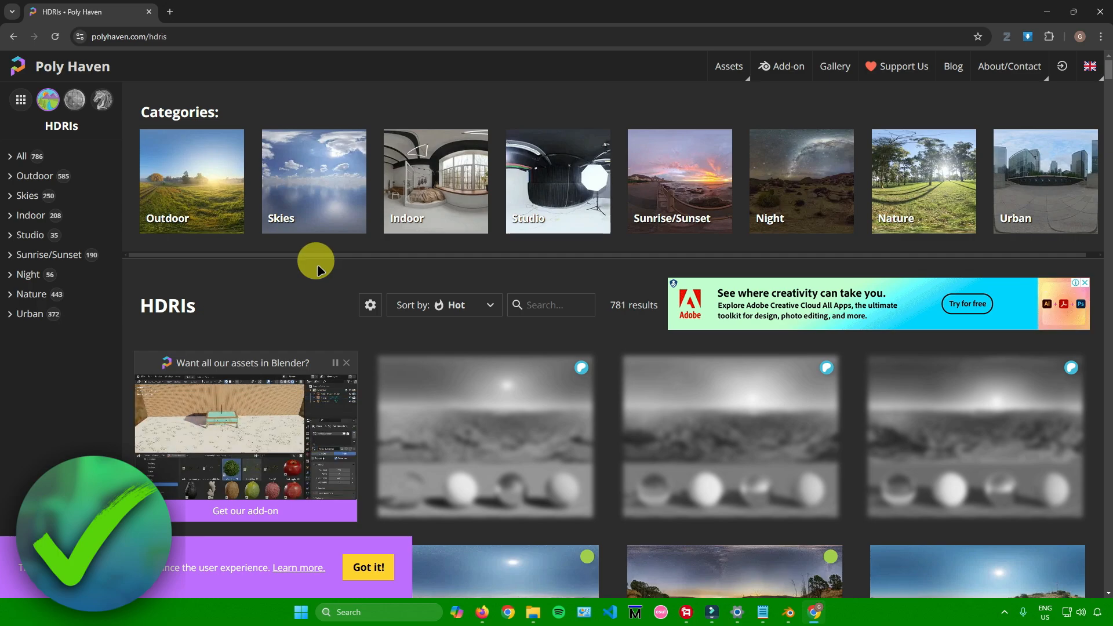
mouse_move(326, 243)
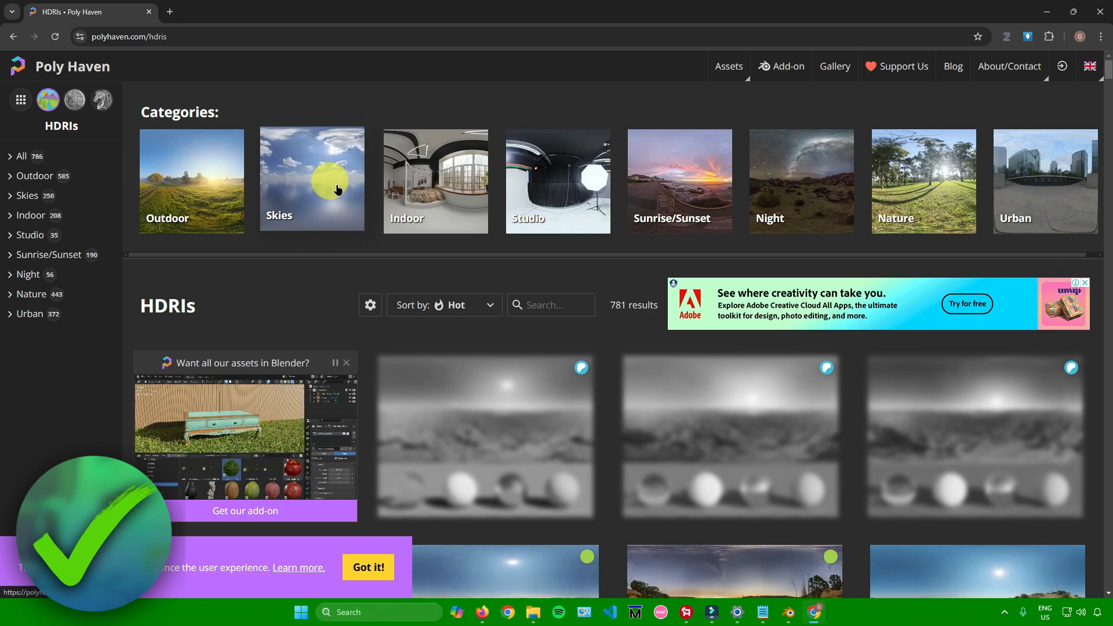
mouse_move(315, 178)
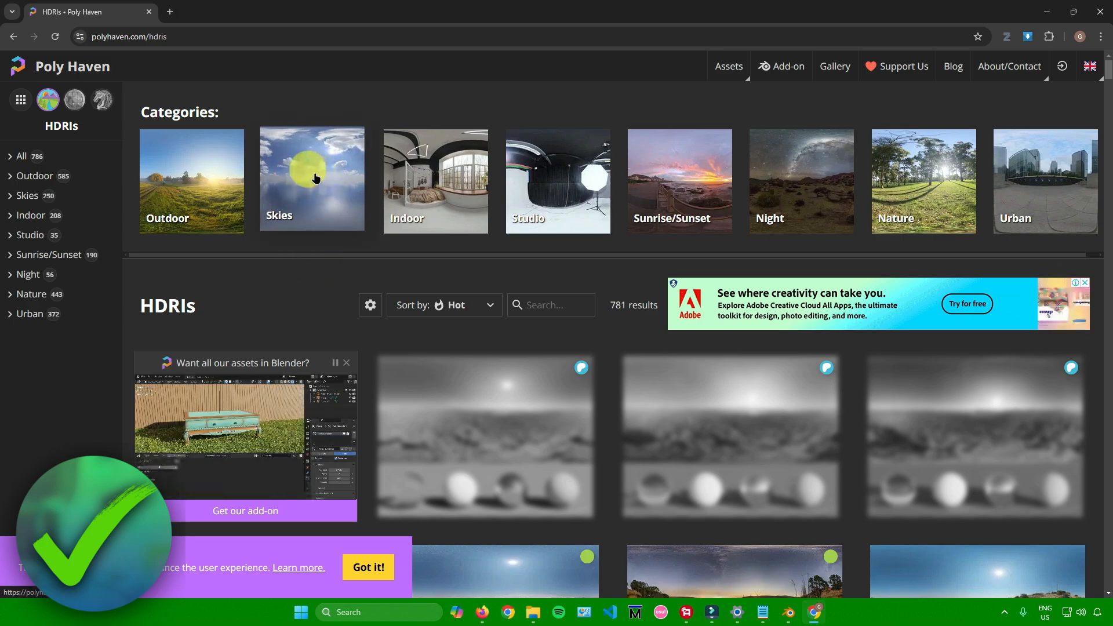
Filter the HDRIs to the Skies category and scroll through the sky results.
left_click(310, 180)
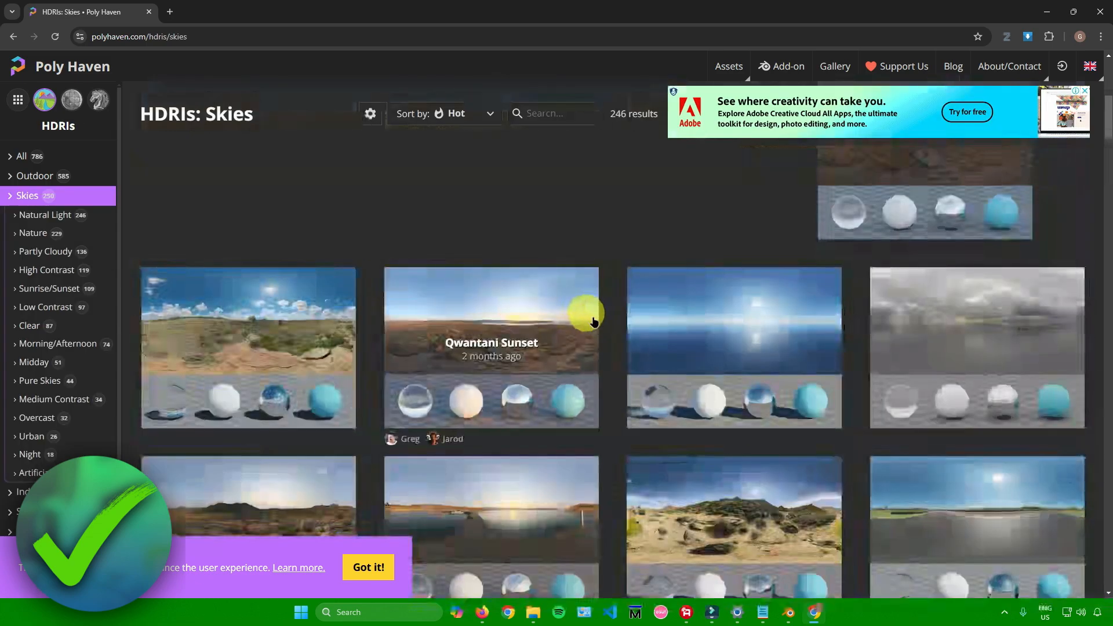
scroll("down", 3)
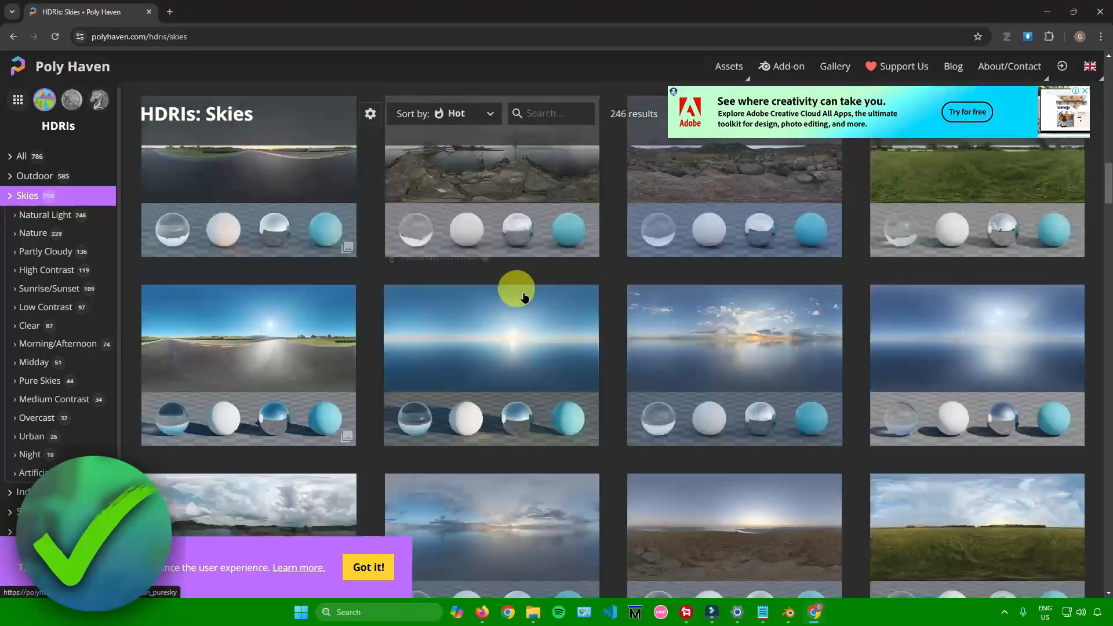
scroll("down", 3)
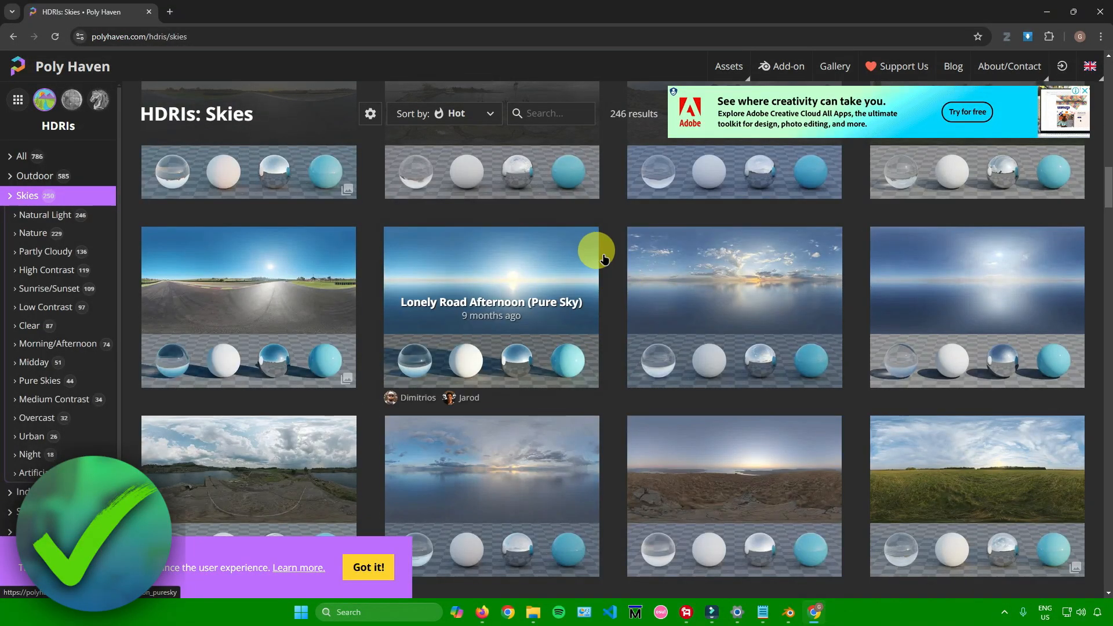
mouse_move(451, 275)
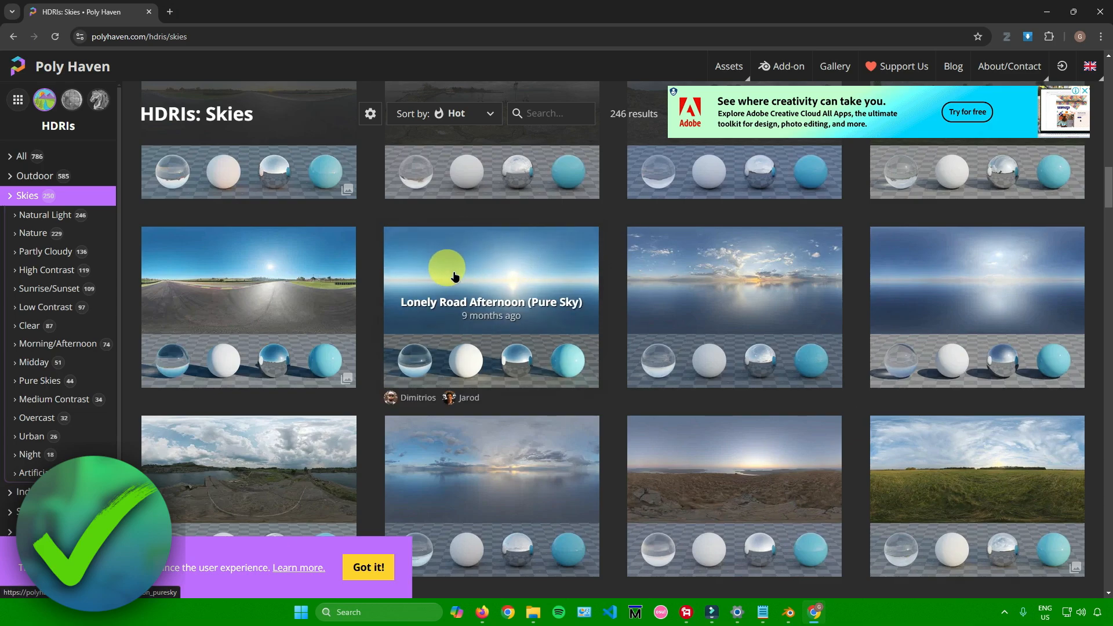
Choose the Lonely Road Afternoon (Pure Sky) asset and set its download format to 4K HDR.
left_click(490, 306)
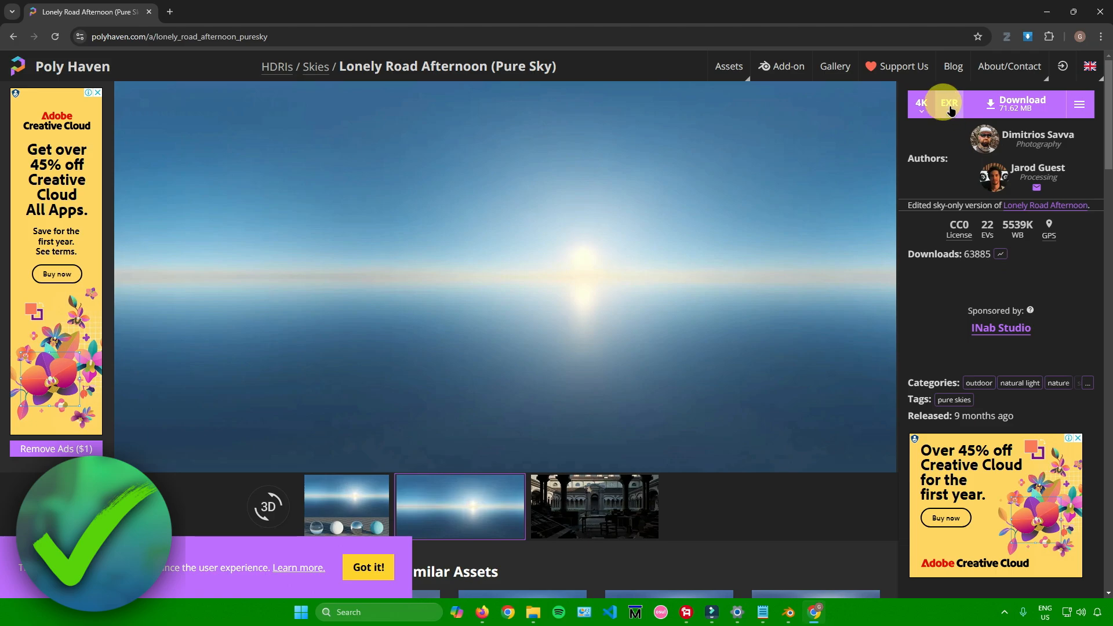
left_click(949, 104)
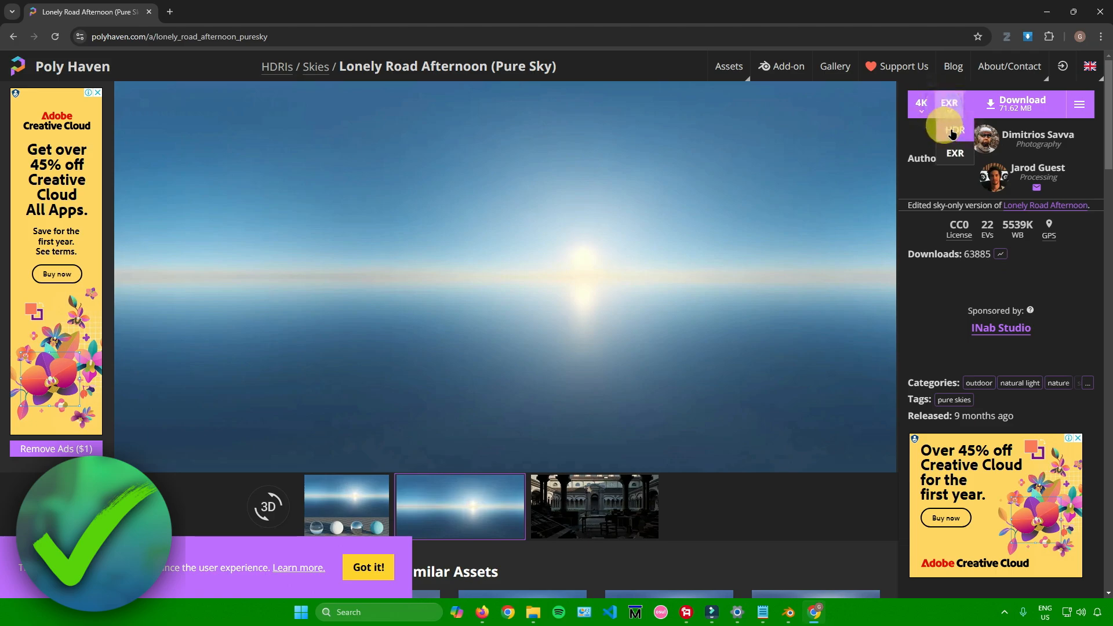
left_click(920, 103)
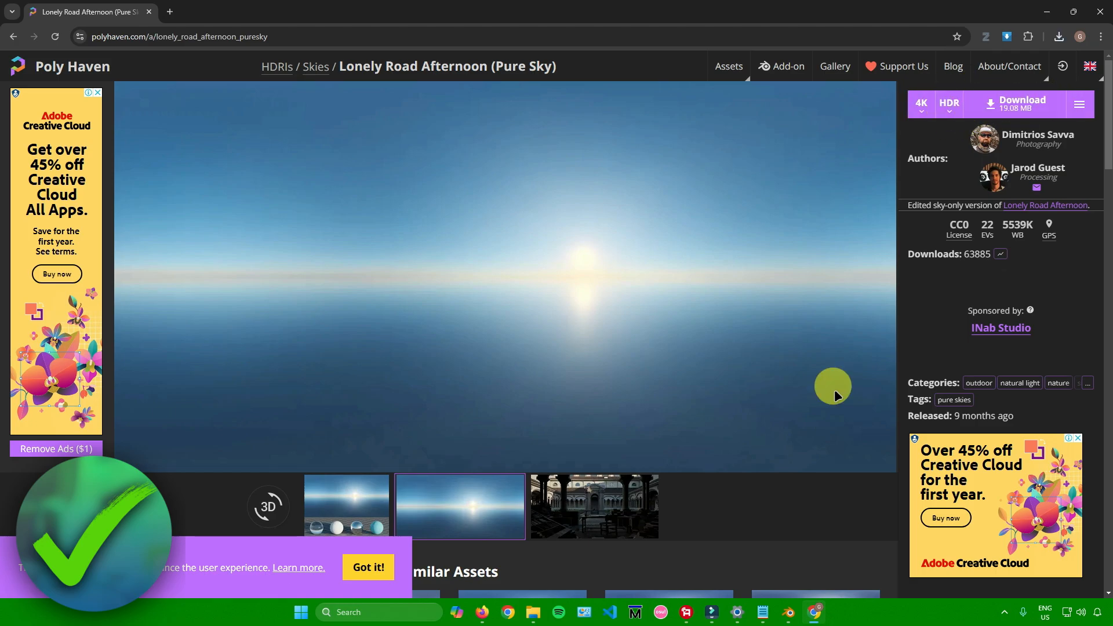
mouse_move(795, 594)
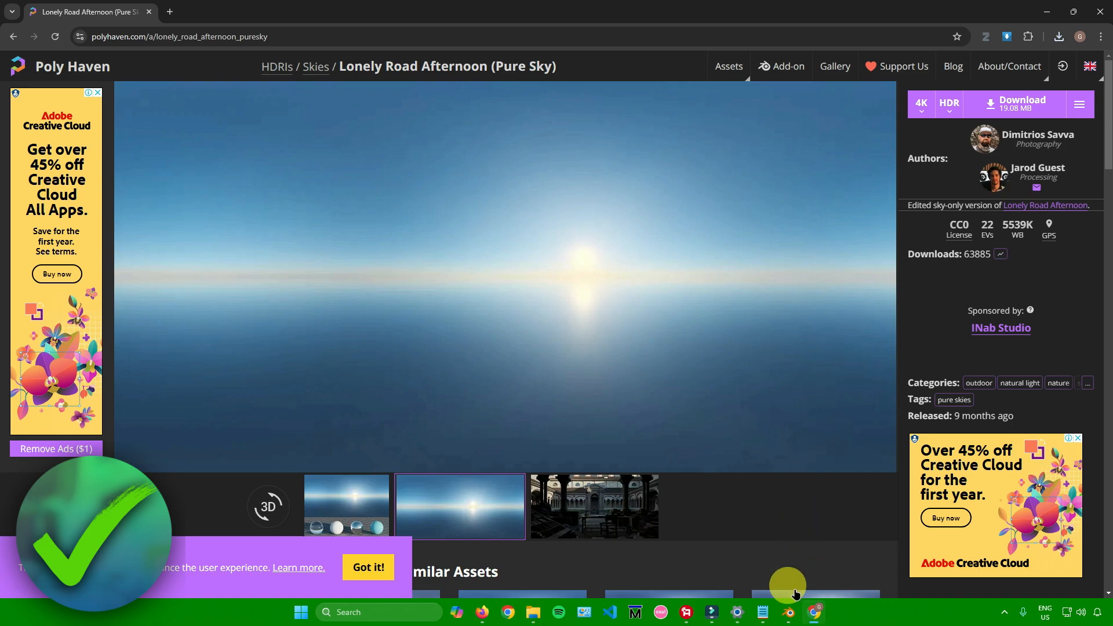
Return to Blender and switch the 3D viewport to Rendered shading.
left_click(787, 616)
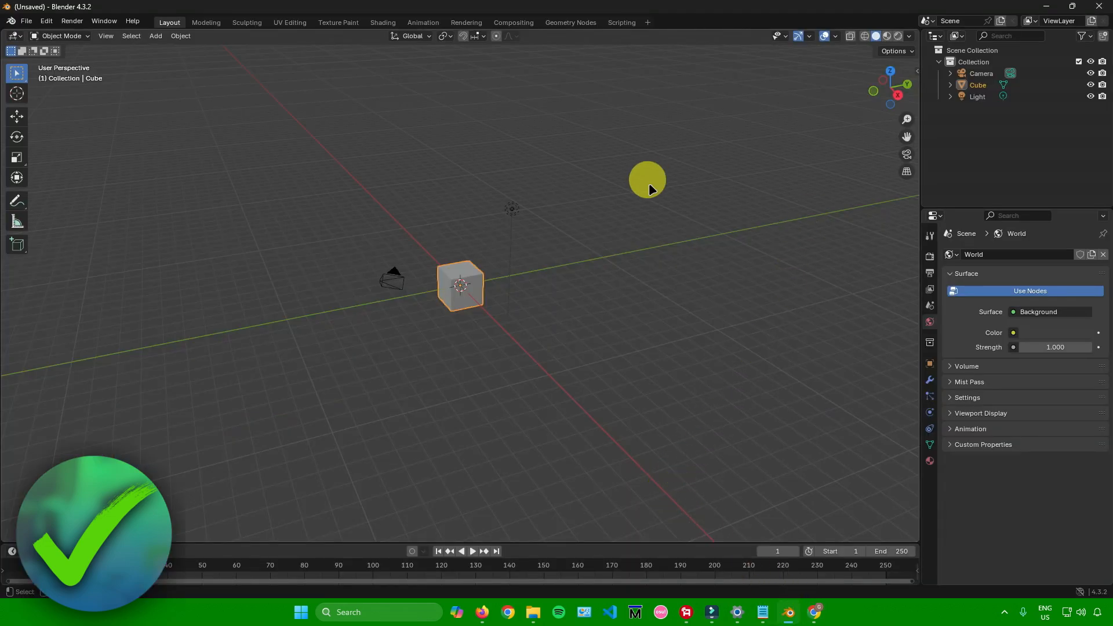
mouse_move(885, 36)
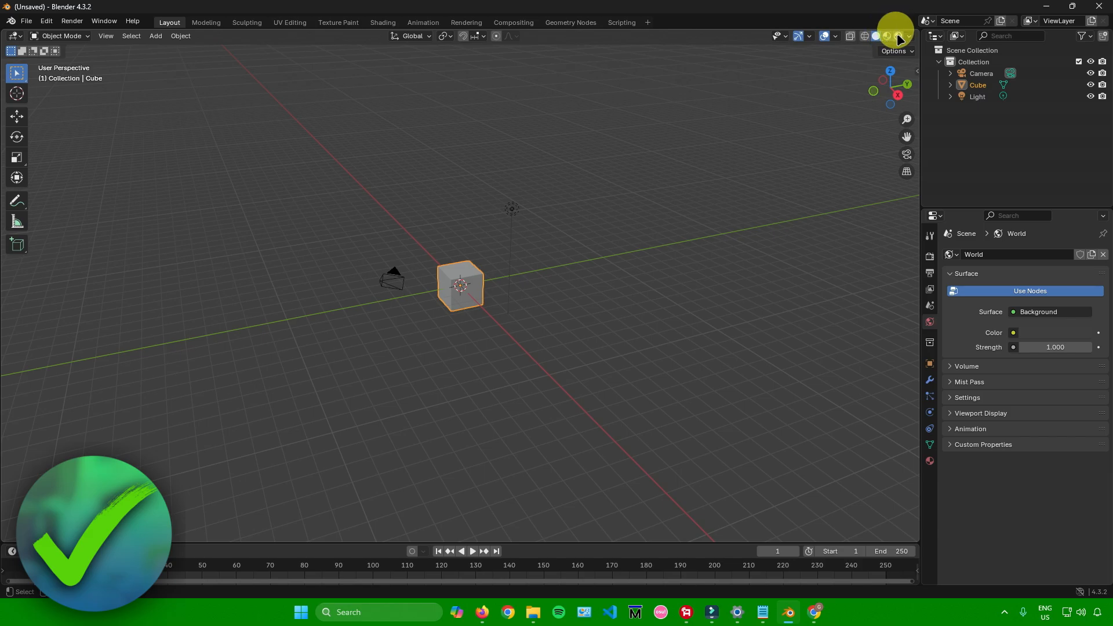
mouse_move(898, 36)
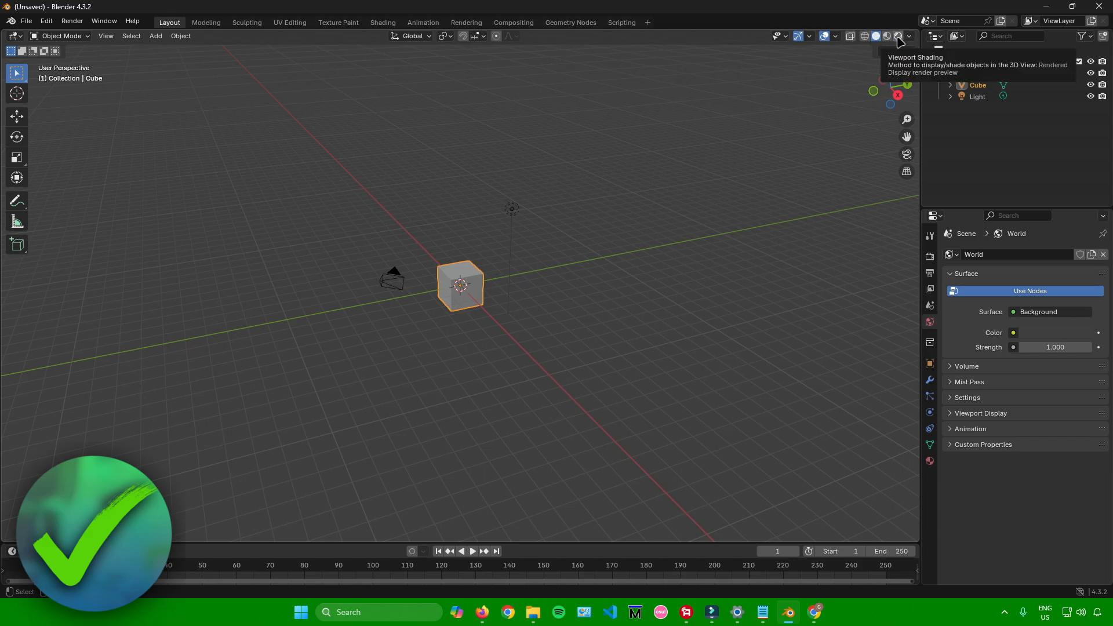
left_click(897, 36)
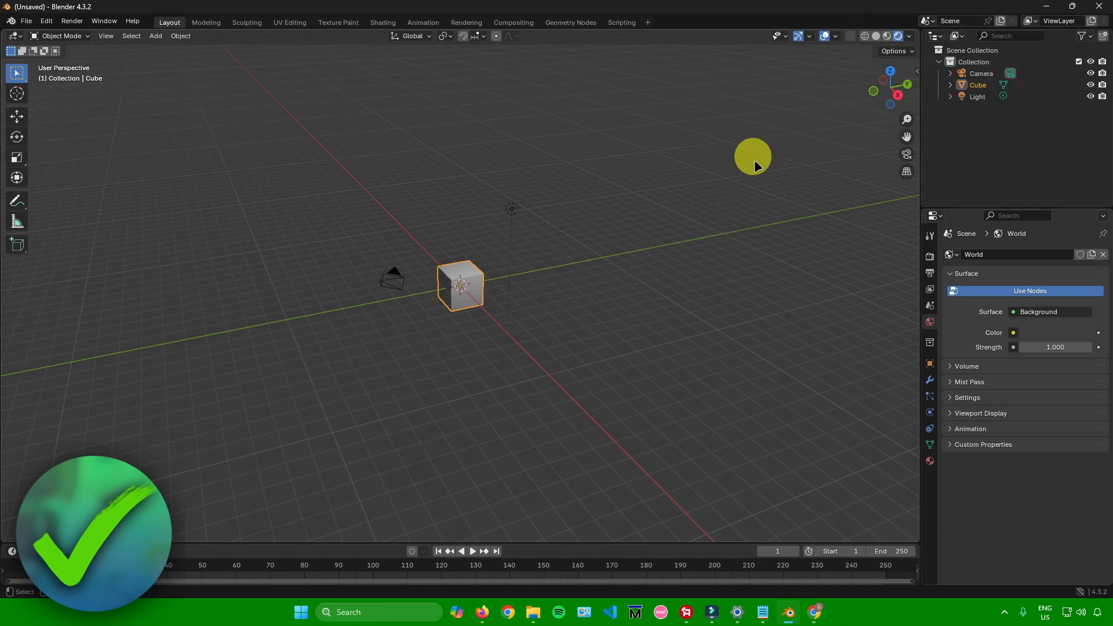
mouse_move(1000, 186)
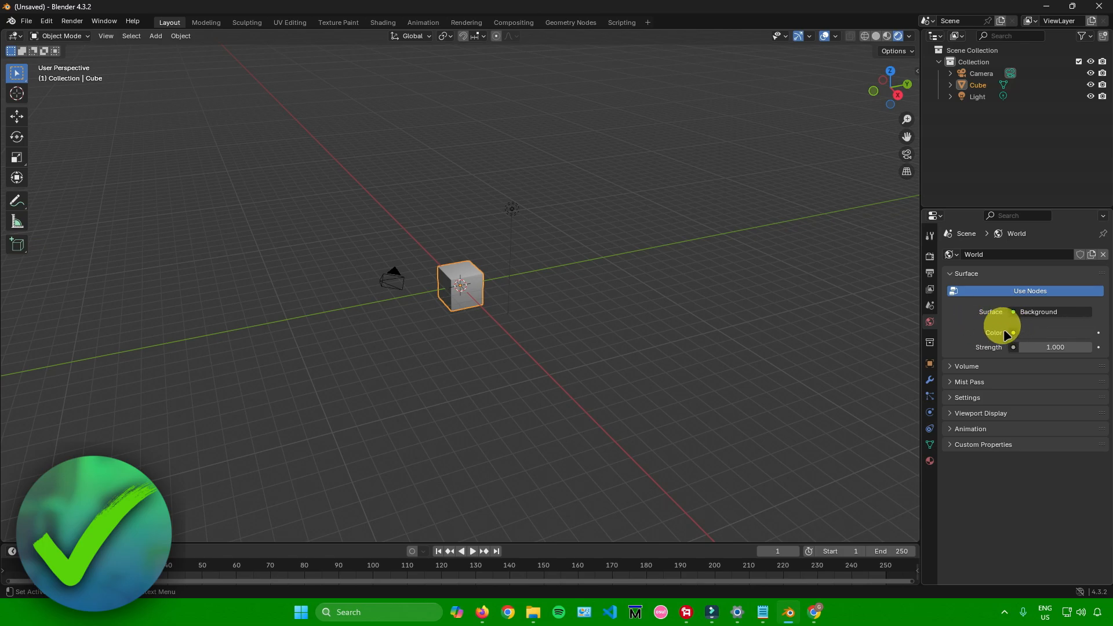
mouse_move(1007, 340)
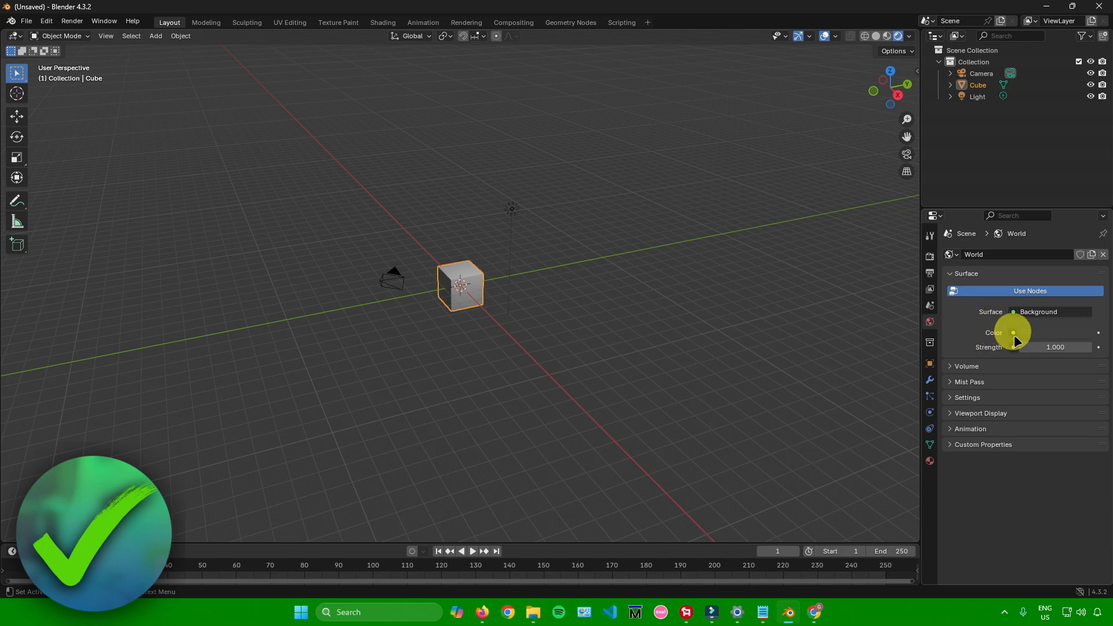
Drive the World colour with an Environment Texture node in World properties.
left_click(1013, 333)
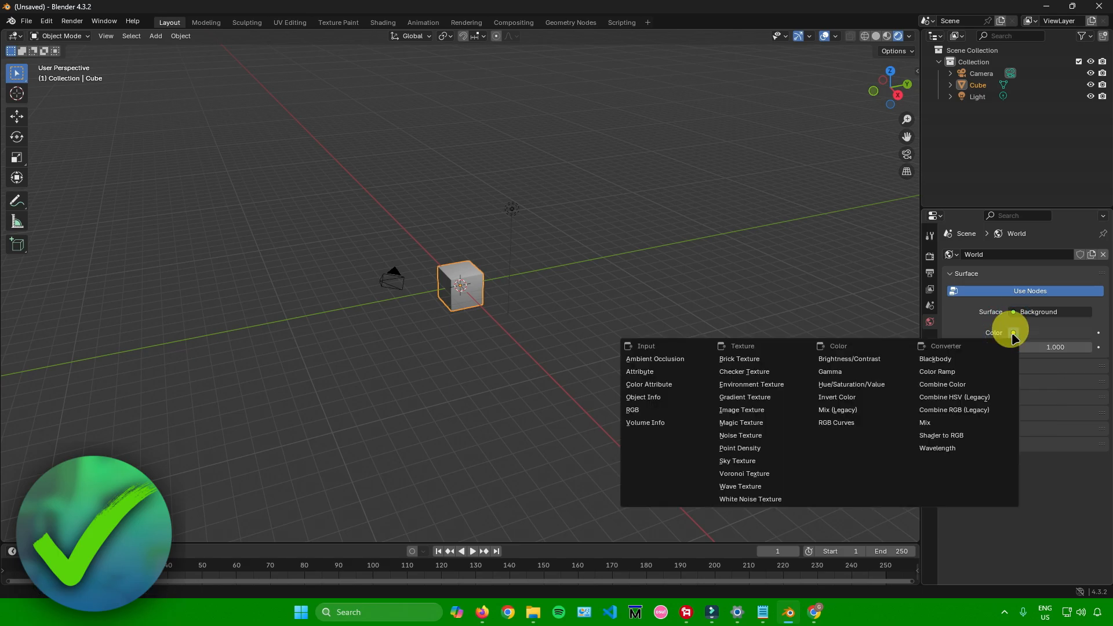
mouse_move(750, 384)
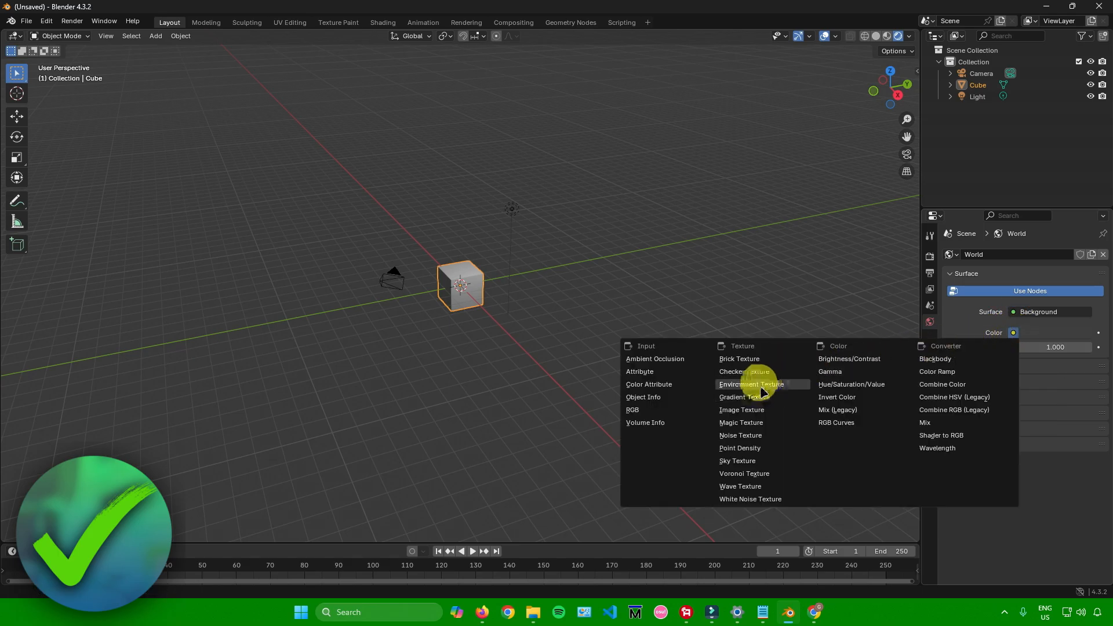
left_click(750, 384)
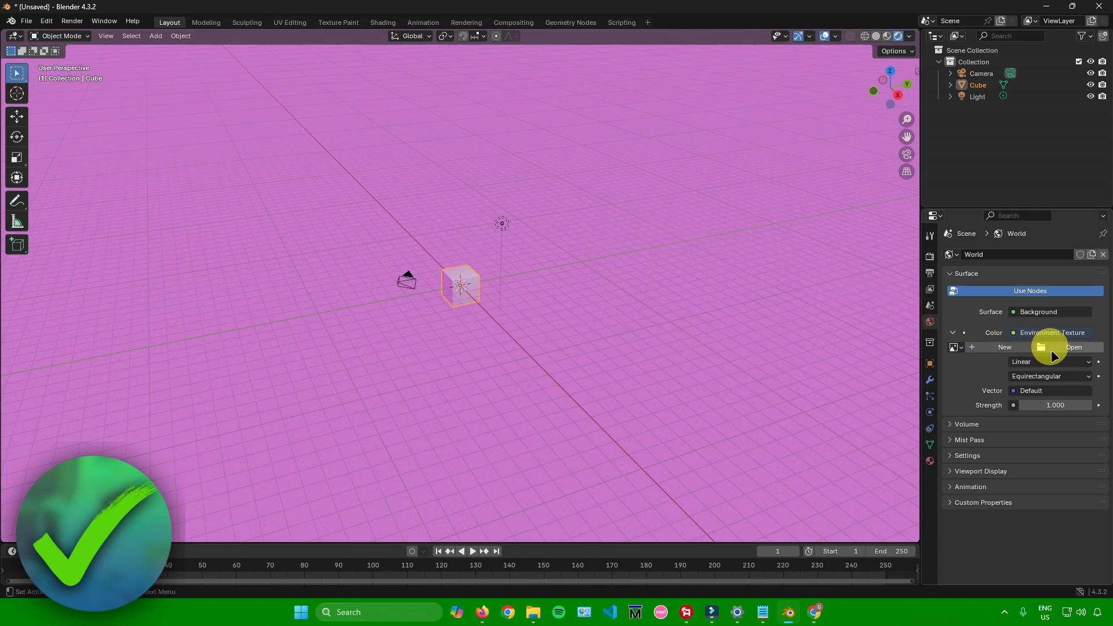
Load lonely_road_afternoon_puresky_4k.hdr from Downloads as the environment image, giving a blue sky.
left_click(1073, 346)
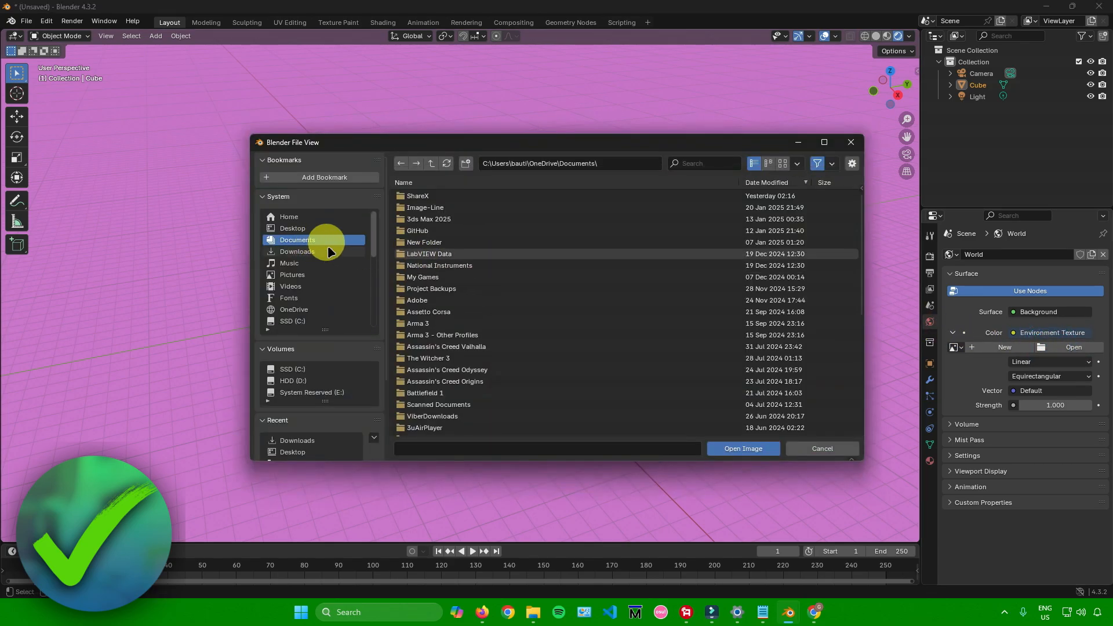
mouse_move(455, 268)
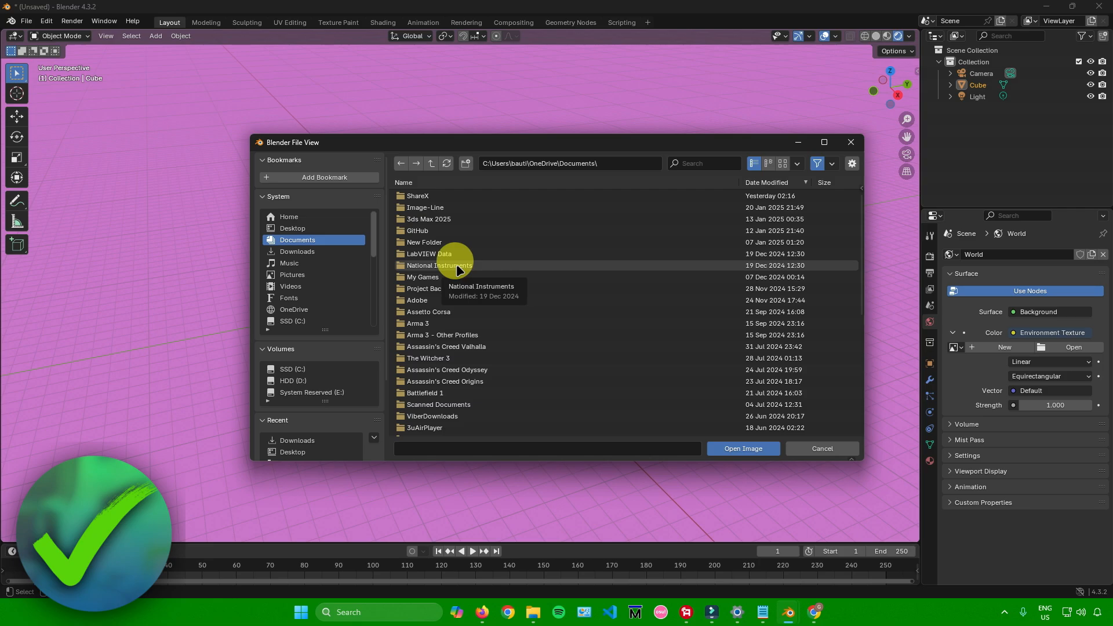
left_click(298, 252)
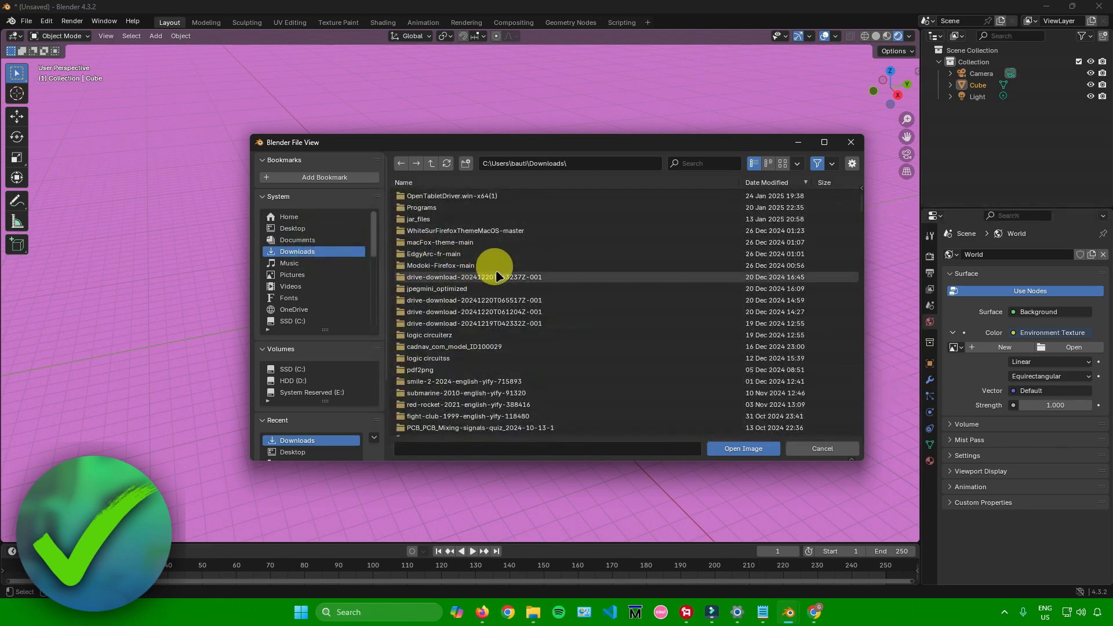
scroll("down", 3)
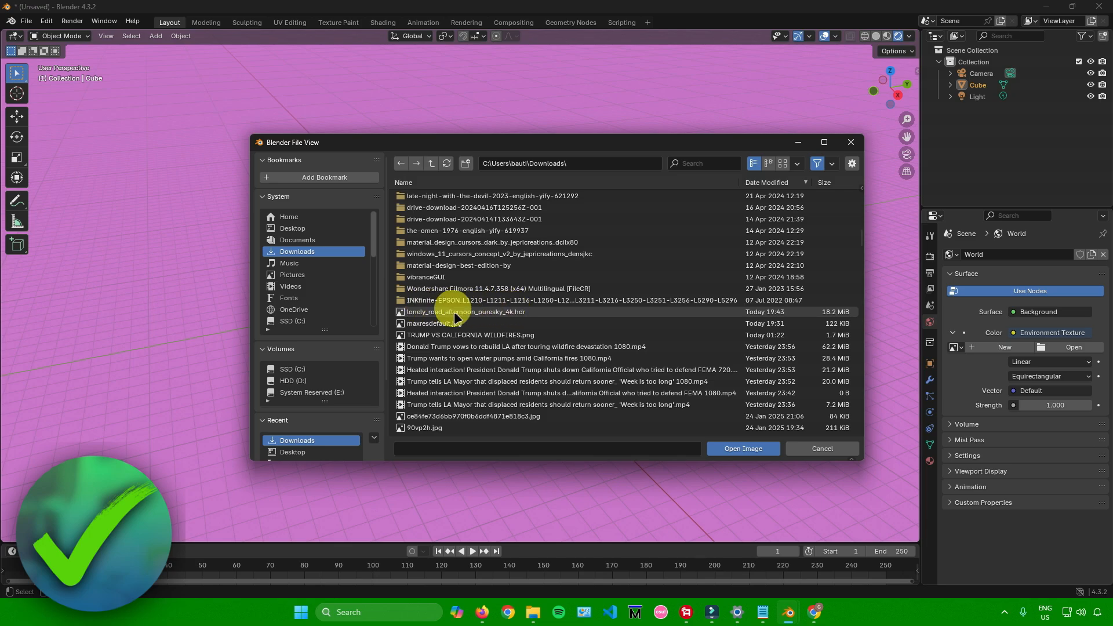
left_click(466, 312)
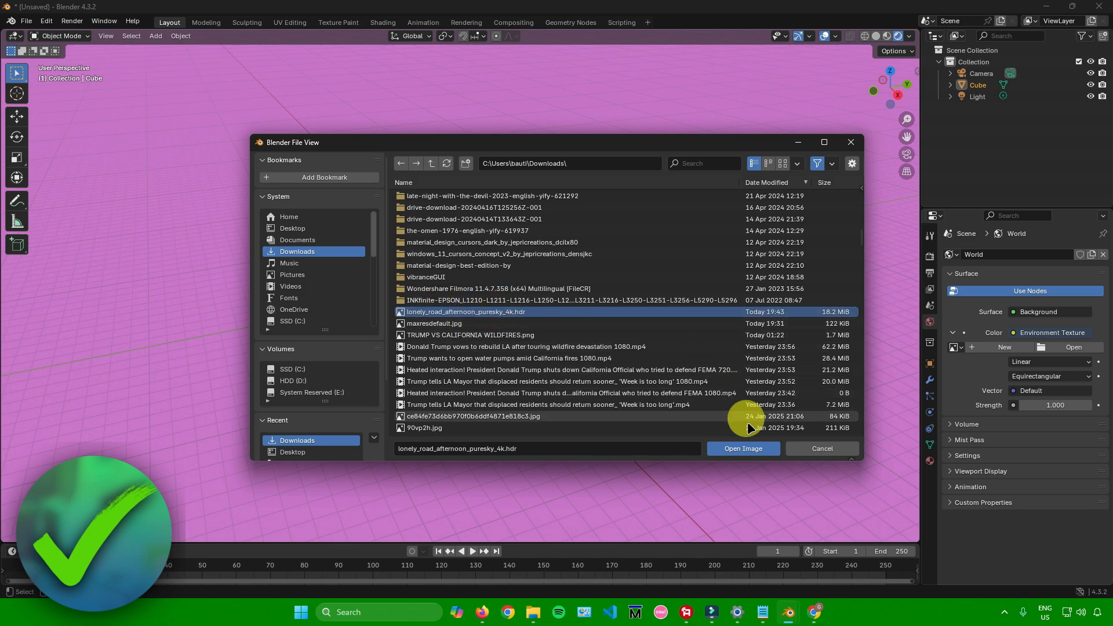
left_click(741, 447)
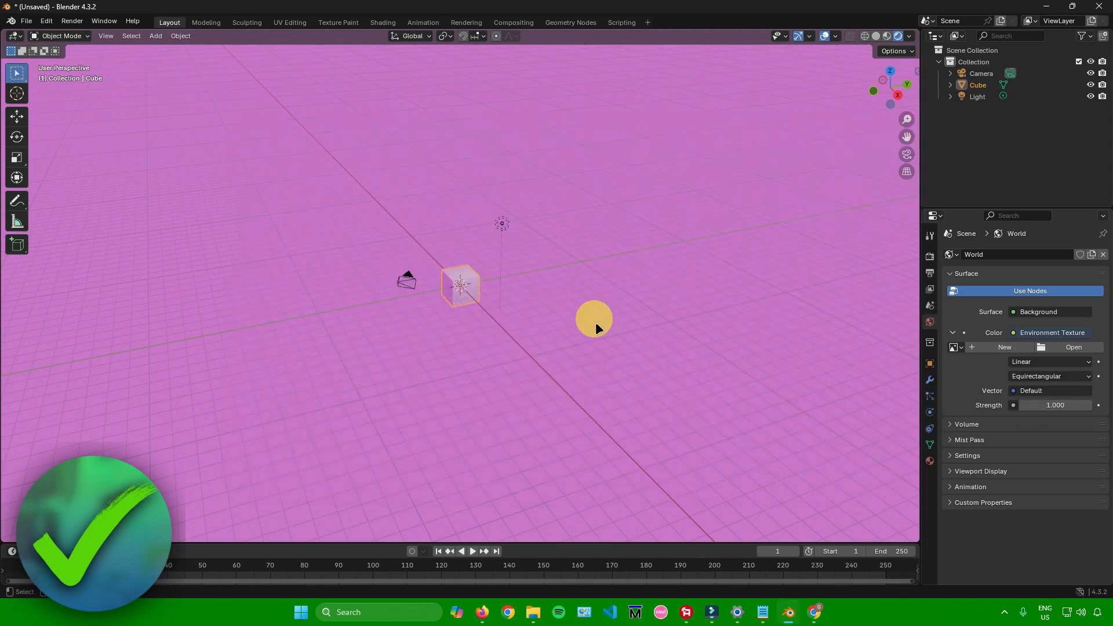
left_click(1073, 346)
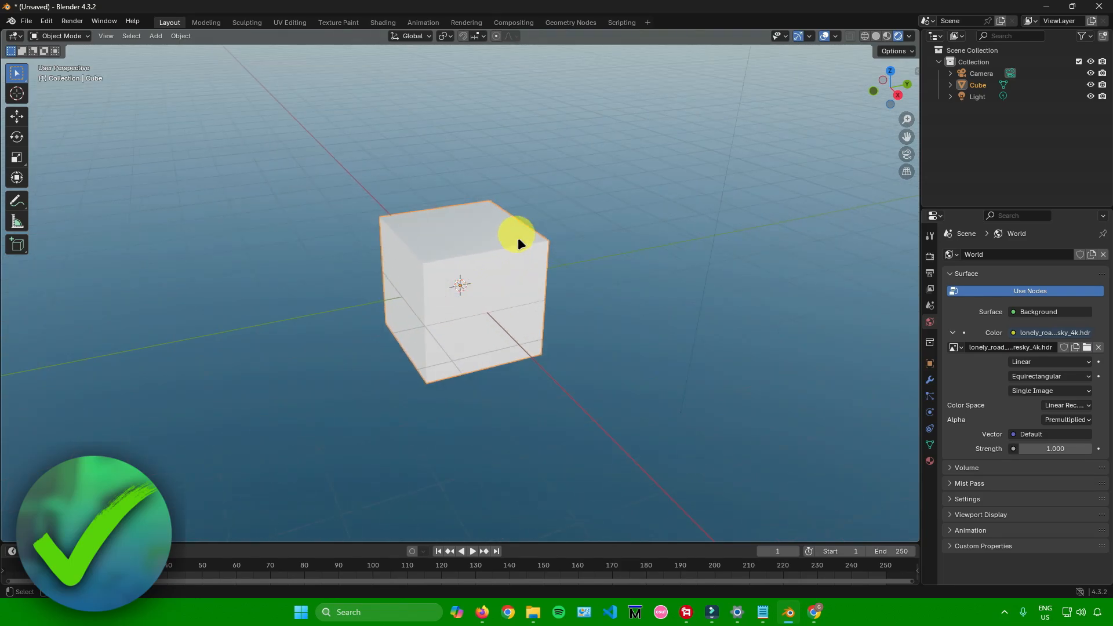